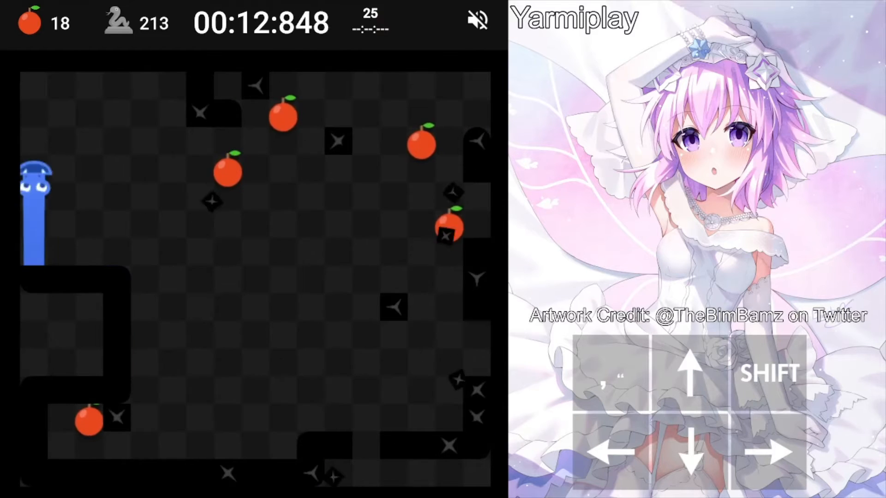
Steer the snake right, then up, eating apples until the split timer logs 50 at 42.8s
{"action": "key", "text": "right"}
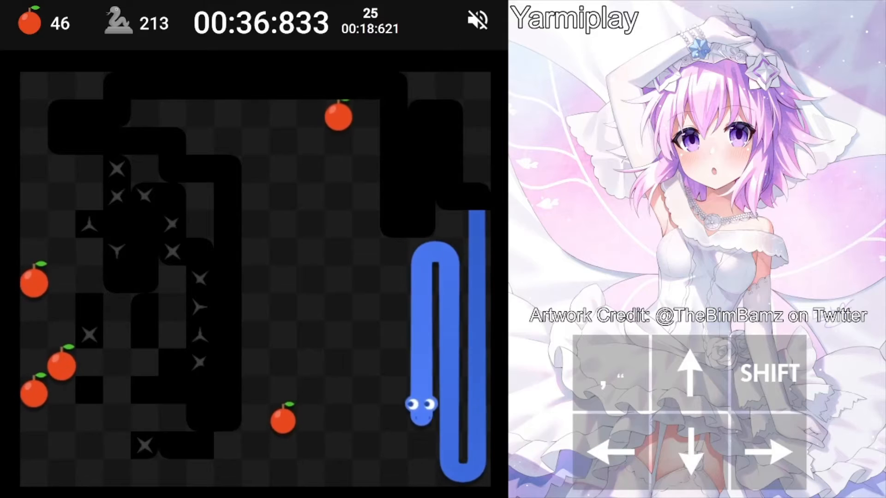
{"action": "key", "text": "Up"}
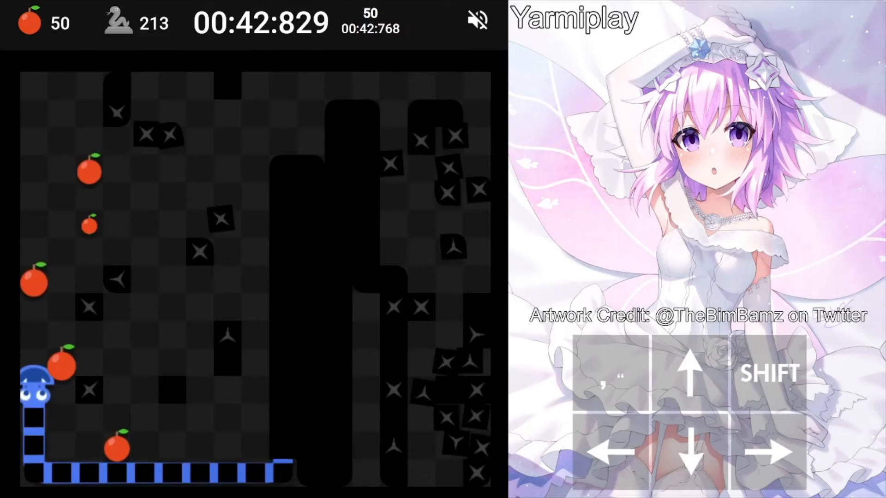
Guide the snake along the left wall, dodging walls, reaching 137 apples with the 100 split
{"action": "key", "text": "up"}
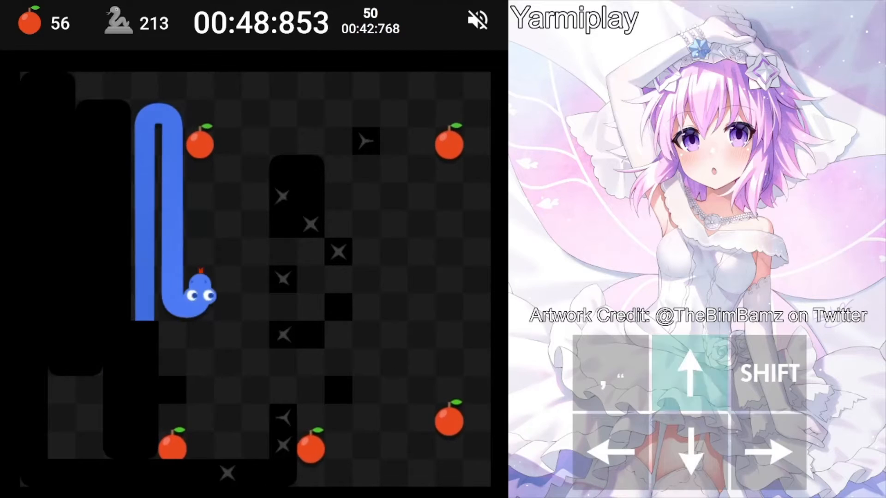
{"action": "key", "text": "up"}
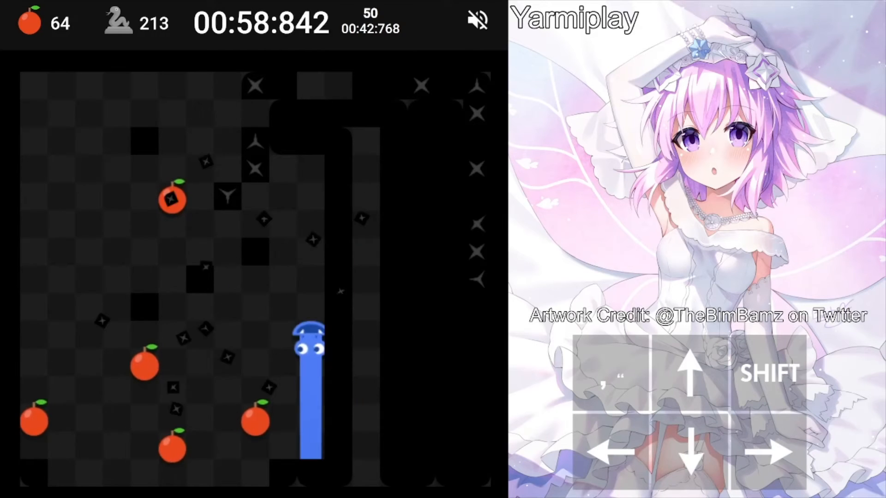
{"action": "key", "text": "Left"}
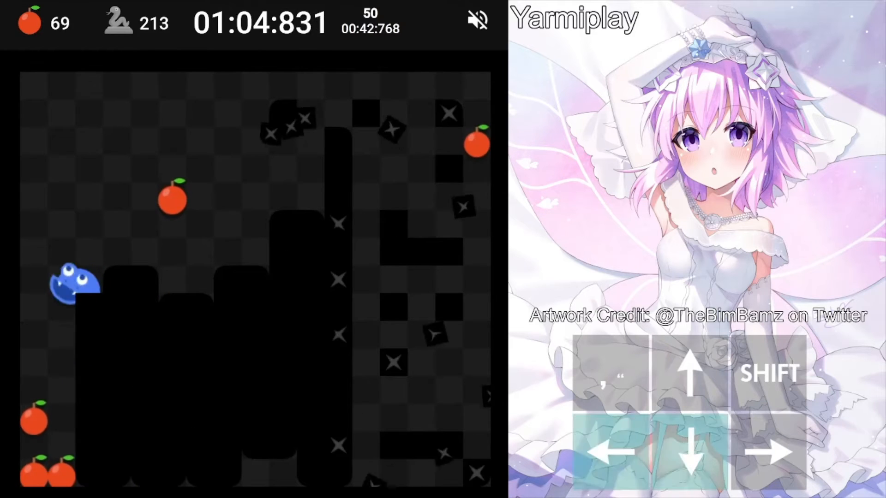
{"action": "key", "text": "up"}
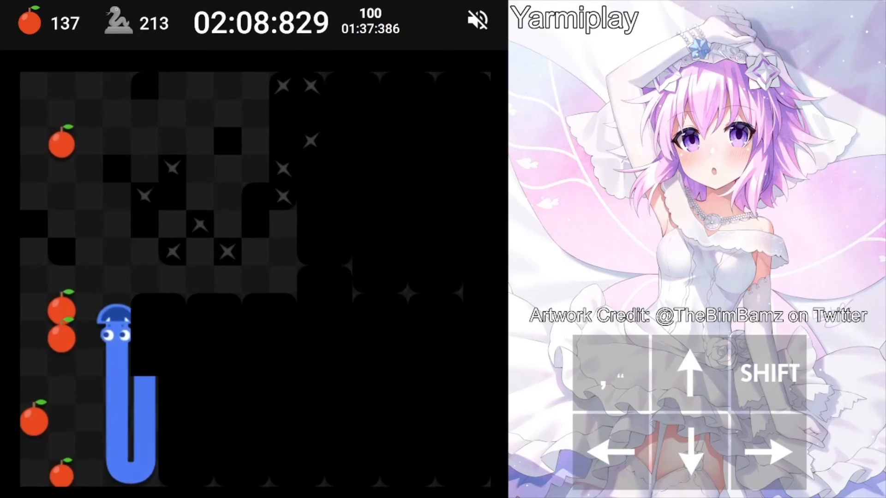
Steer the snake up toward the apples along the top, raising the count to 146
{"action": "key", "text": "up"}
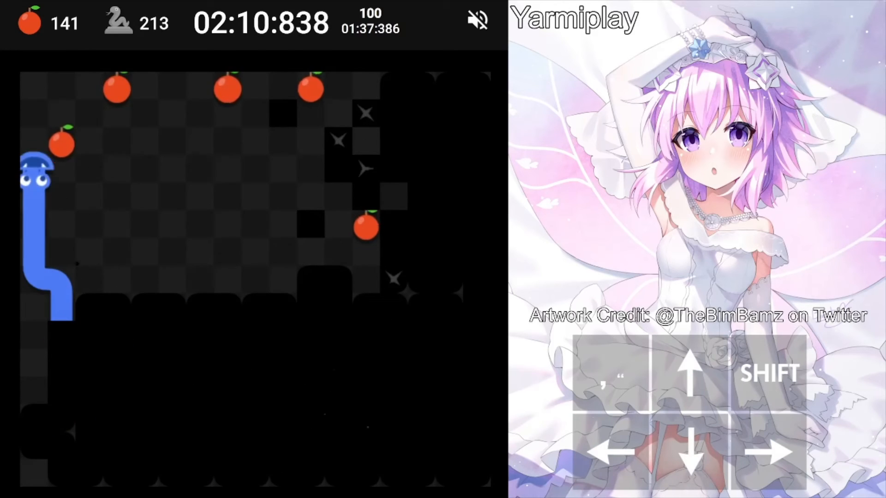
{"action": "key", "text": "Up"}
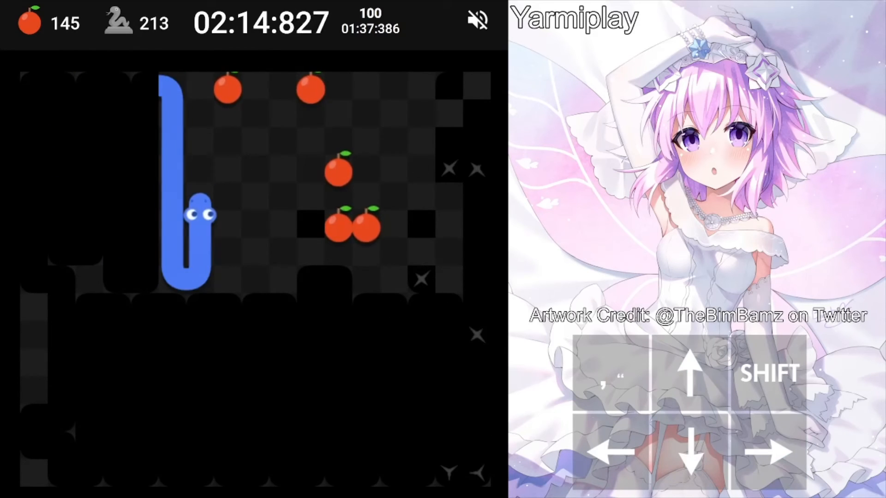
{"action": "key", "text": "Up"}
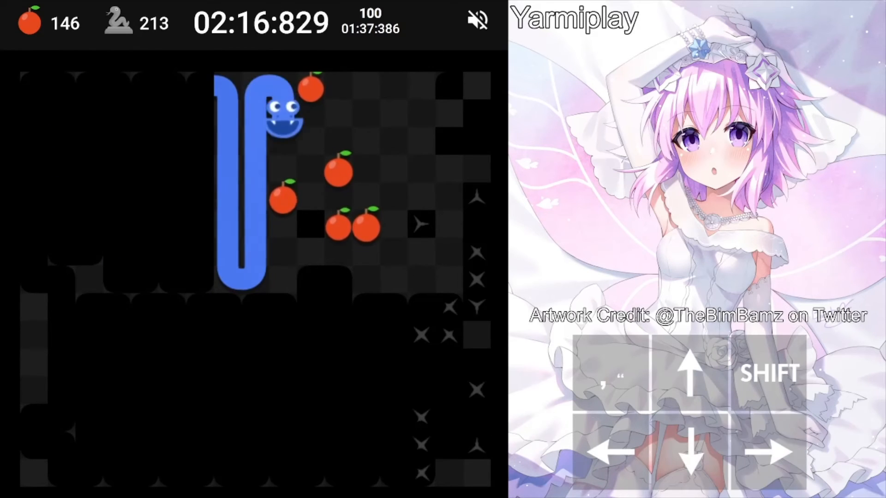